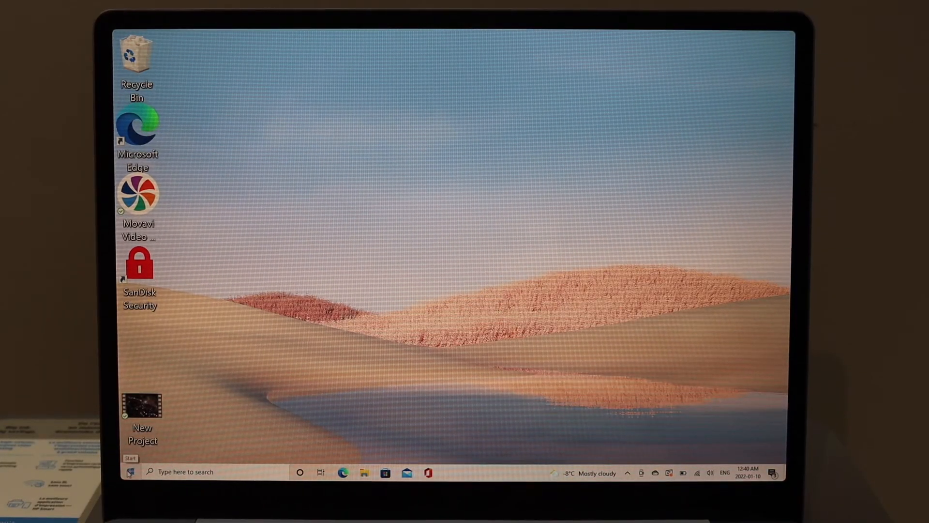
Launch HP Smart from the Start menu's Recently added apps to list detected printers
left_click(129, 471)
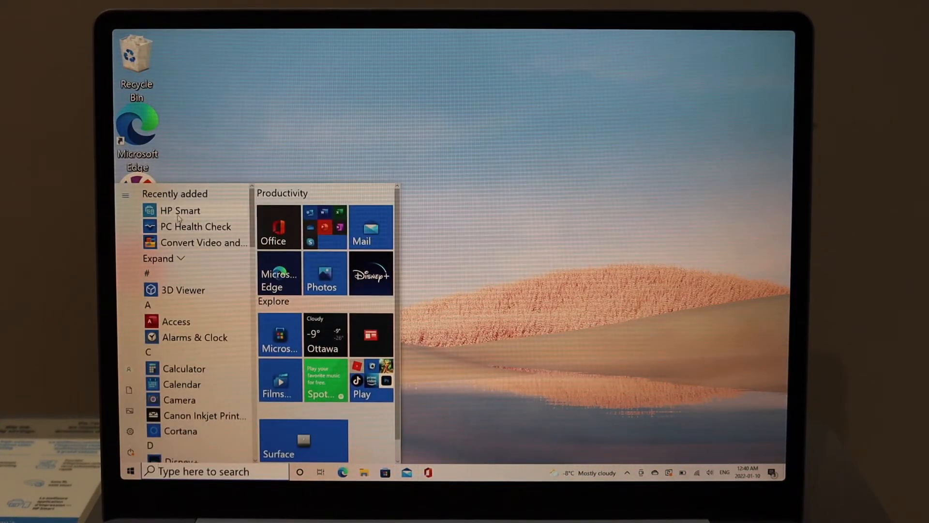
left_click(179, 210)
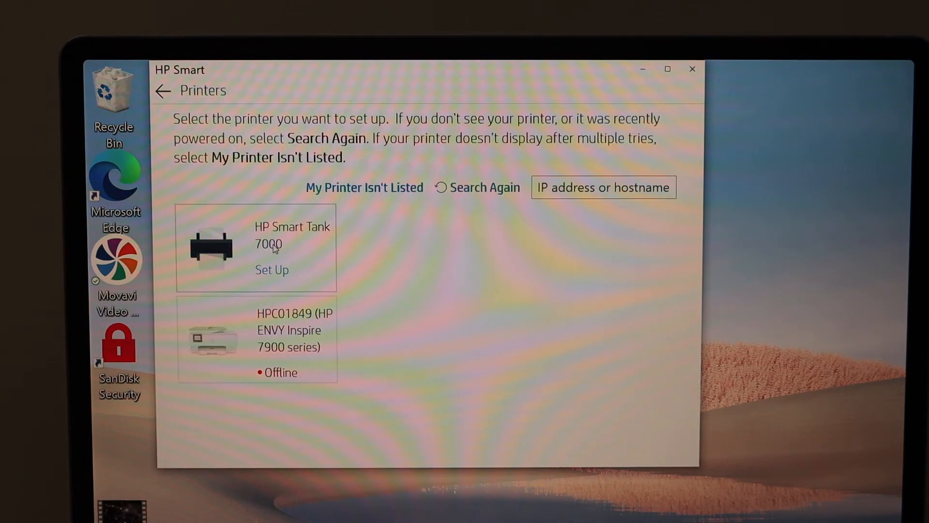
Start setup of HP Smart Tank 7000 and connect it to the BELL769 Wi-Fi network
left_click(271, 270)
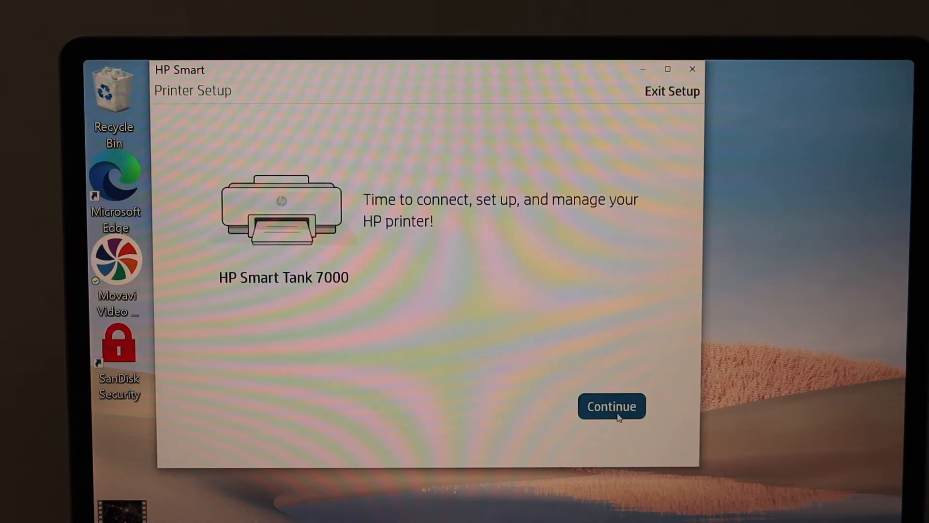
left_click(611, 406)
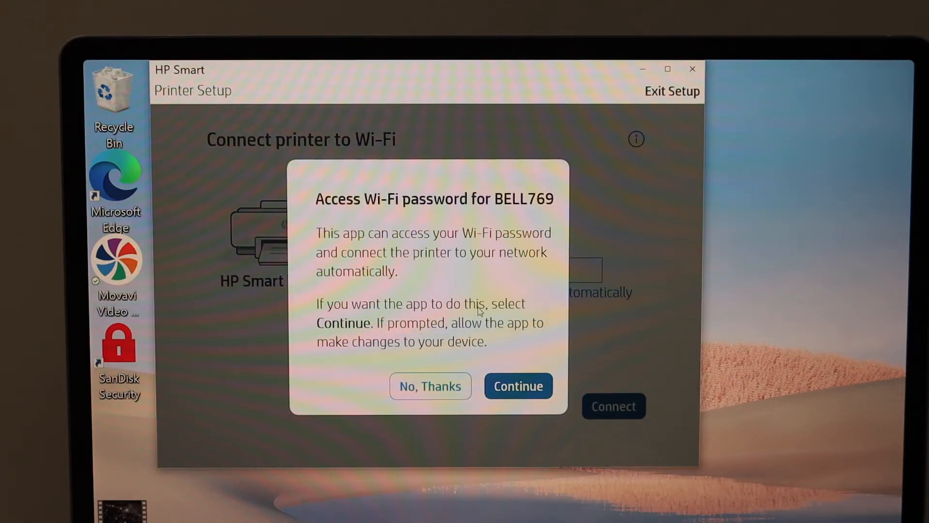
left_click(517, 386)
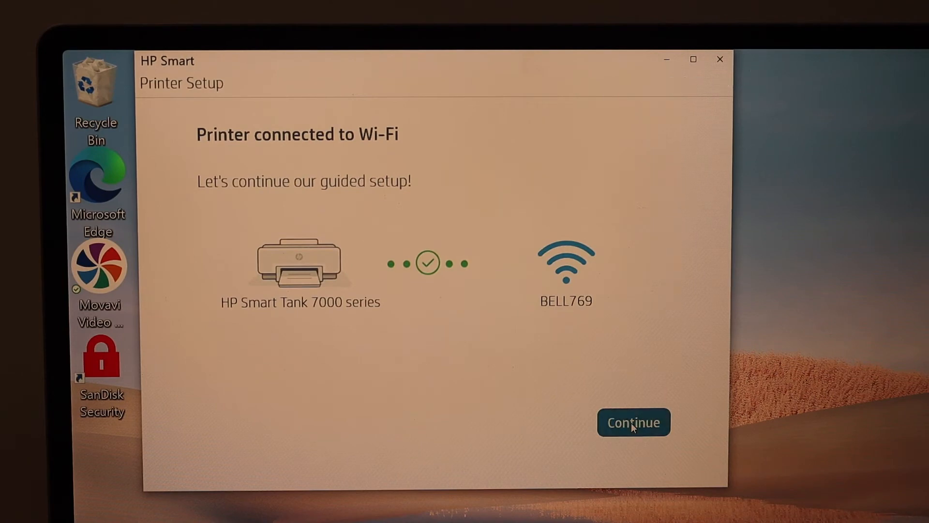
Accept the printing-services notice, skip warranty and account activation, and choose Auto Update (Recommended)
left_click(633, 422)
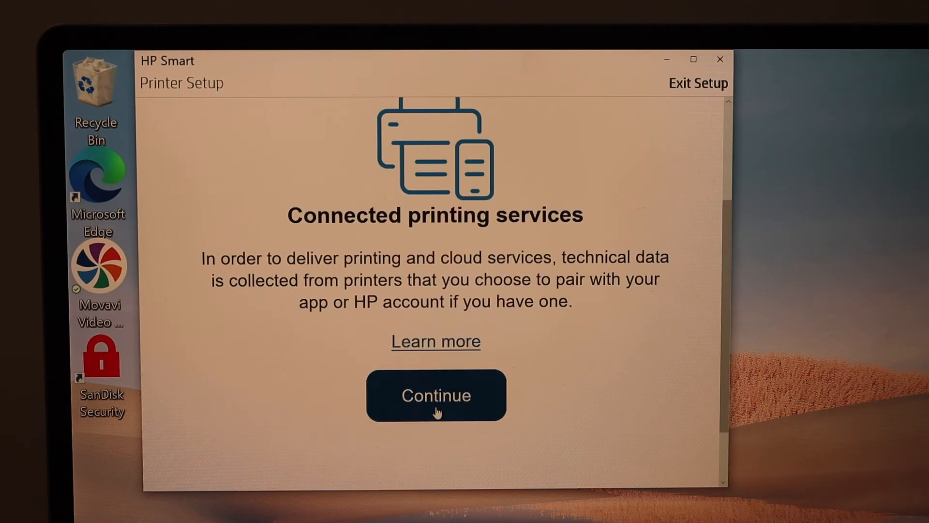
left_click(437, 395)
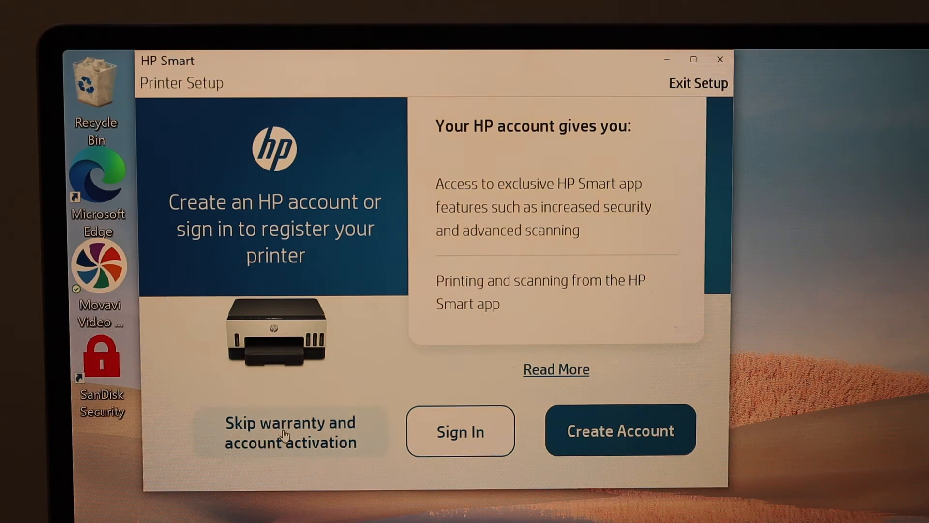
left_click(289, 431)
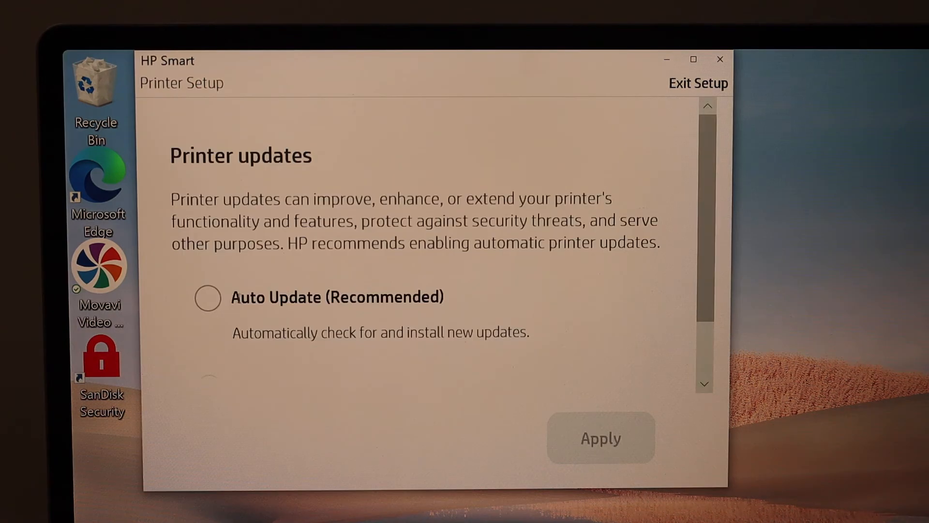
left_click(207, 297)
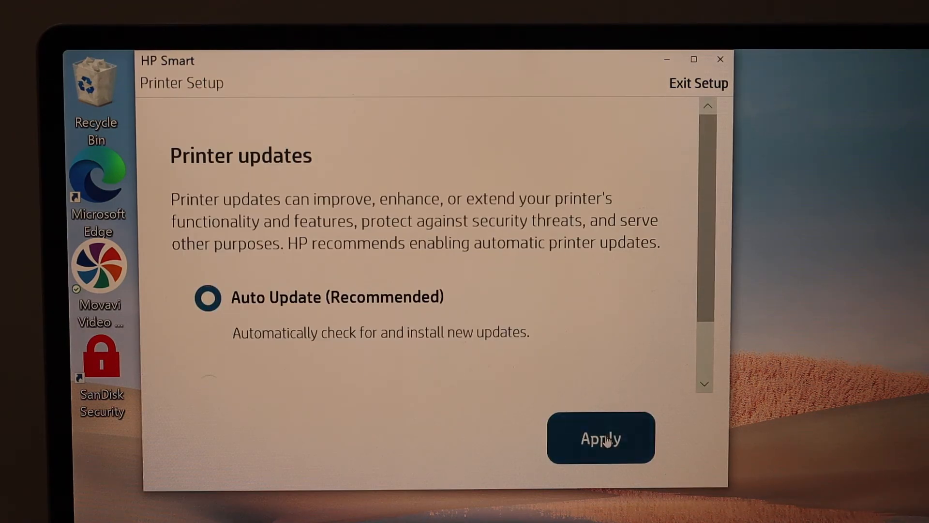
Apply automatic updates, skip sending a link and printing a page, finishing at the home screen
left_click(600, 437)
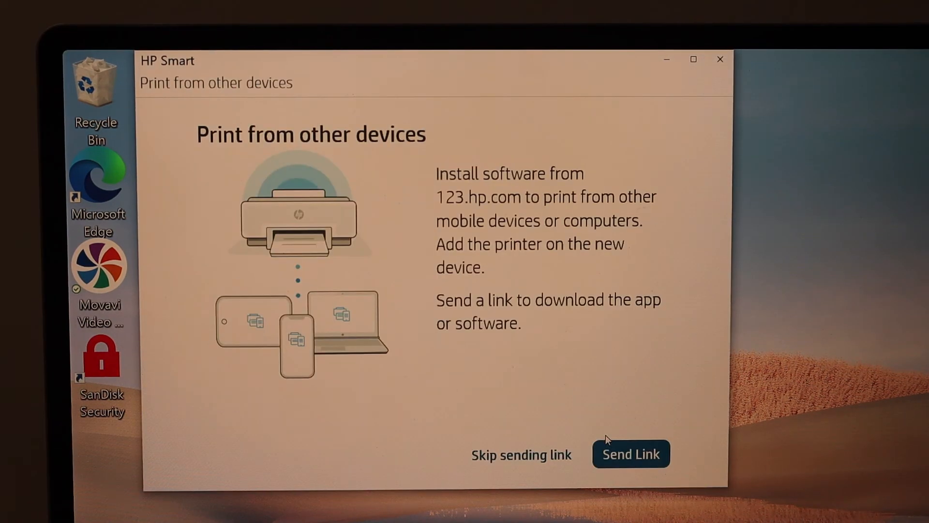
left_click(520, 456)
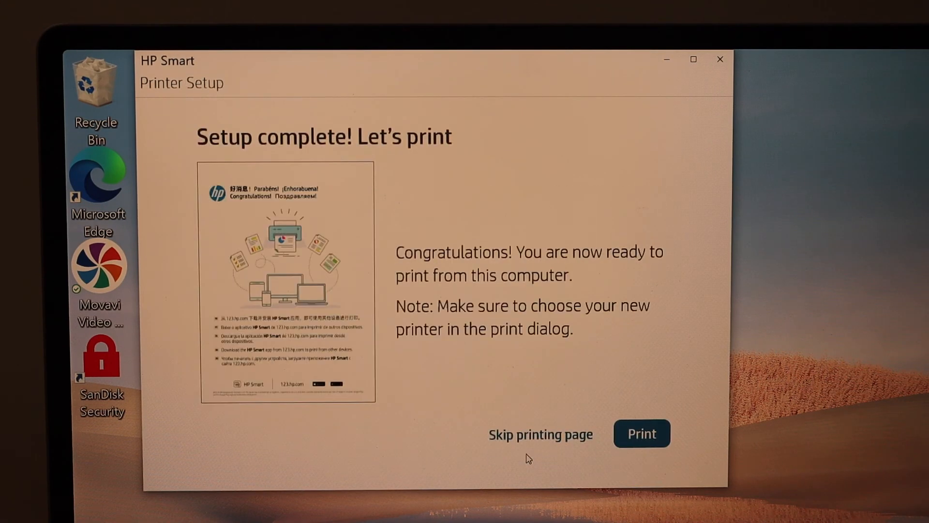
mouse_move(569, 413)
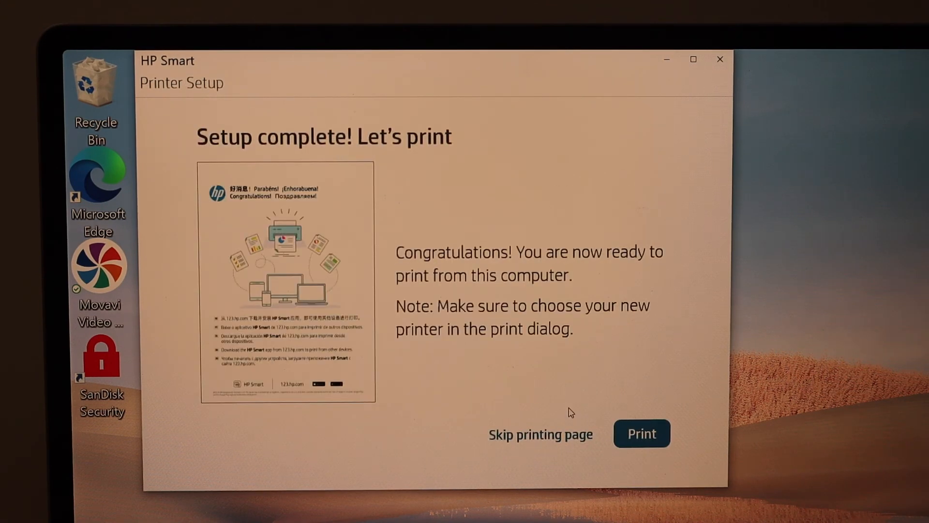
left_click(540, 434)
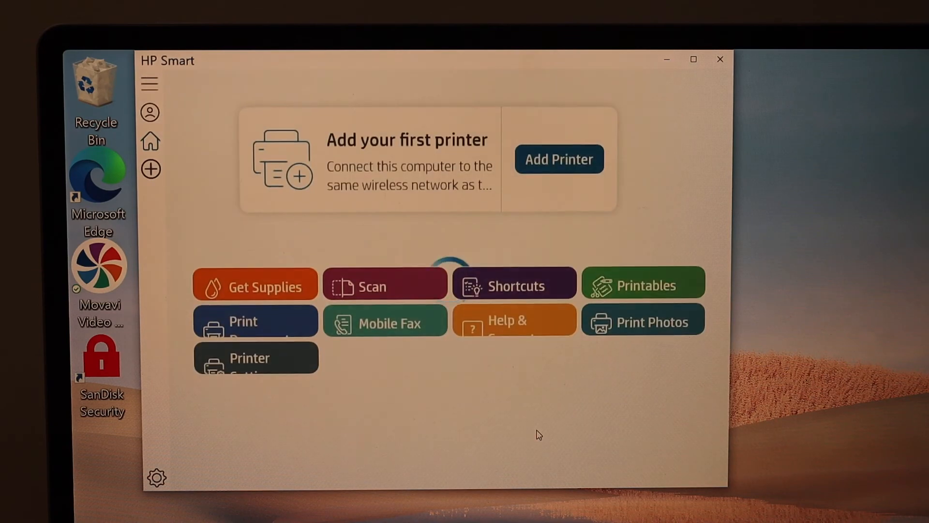